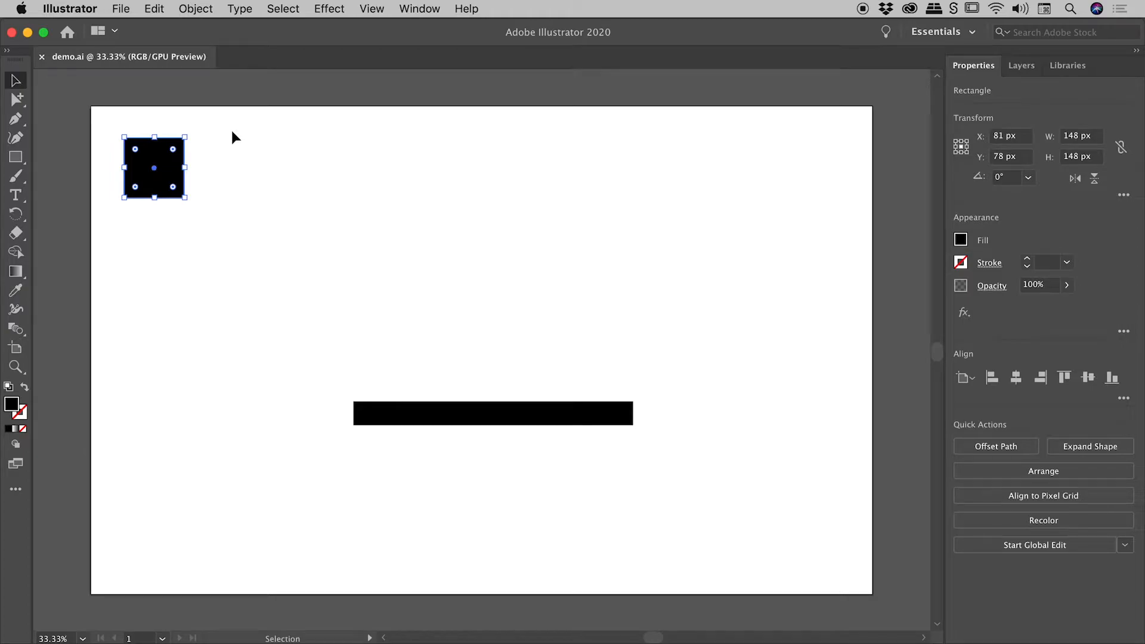
Select the black square and drag it right to X 284 px
{"action": "left_click", "coordinate": [195, 9]}
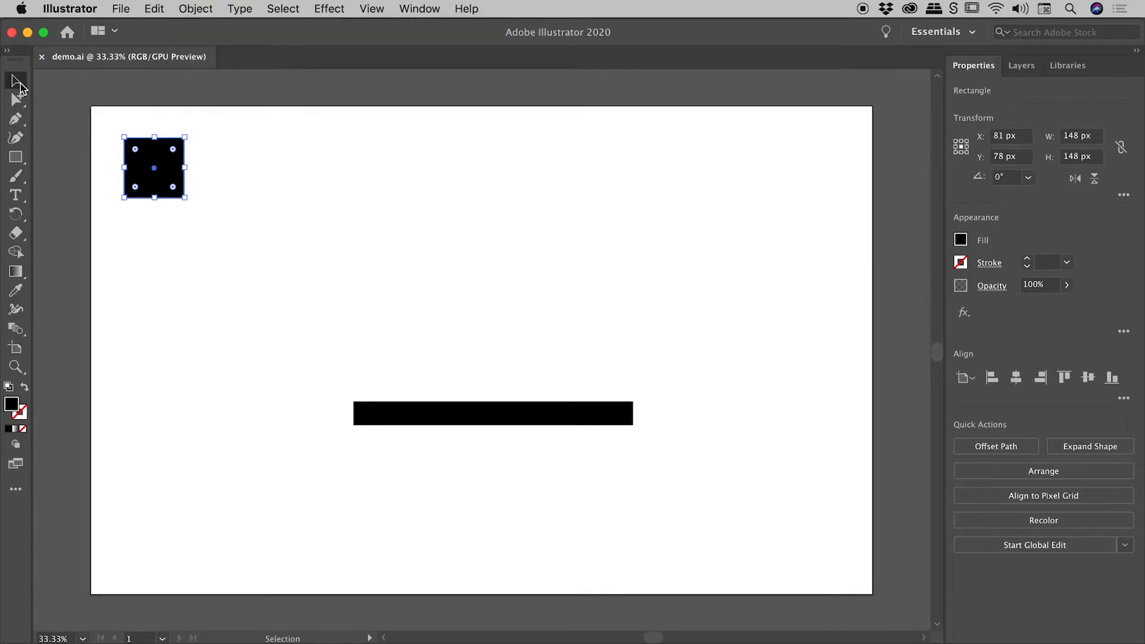
{"action": "mouse_move", "coordinate": [16, 80]}
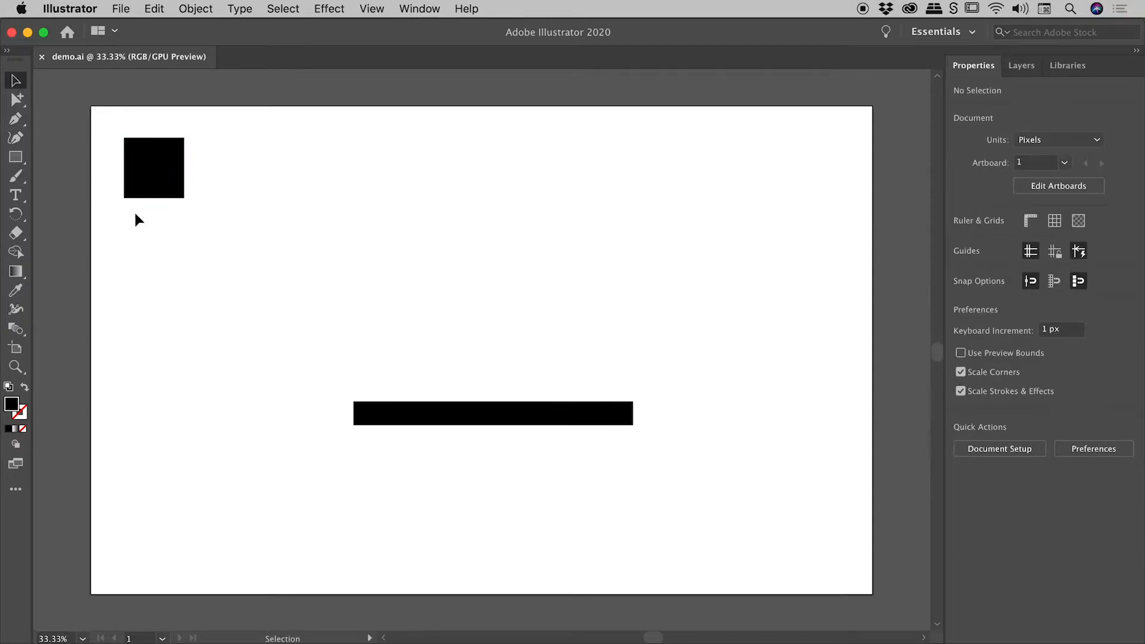
{"action": "left_click", "coordinate": [153, 168]}
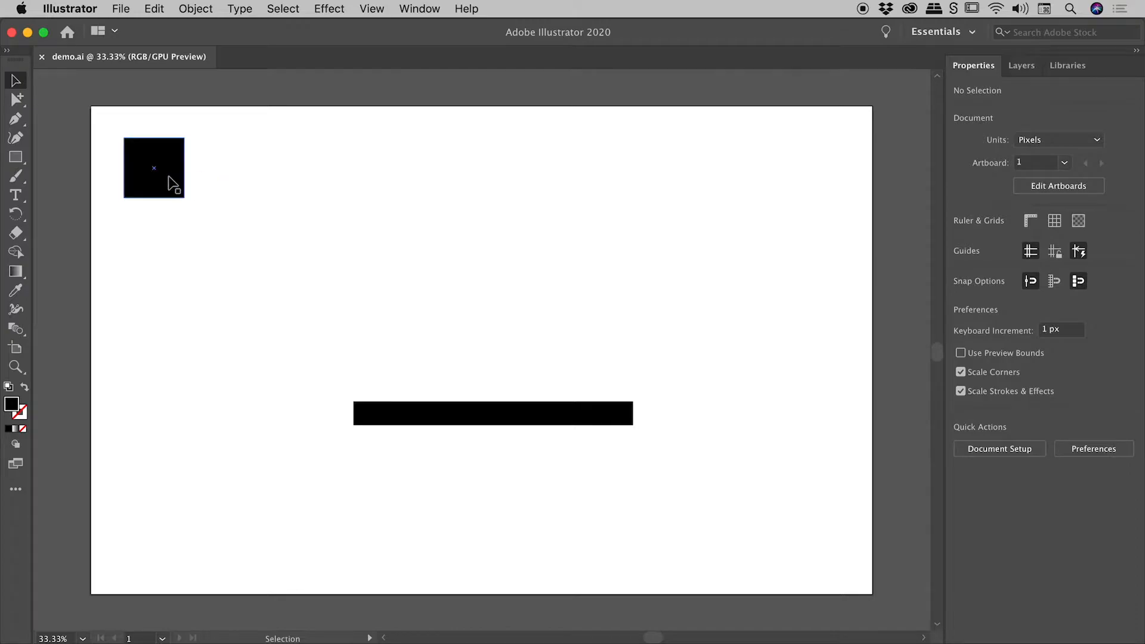
{"action": "left_click_drag", "start_coordinate": [153, 168], "coordinate": [248, 169]}
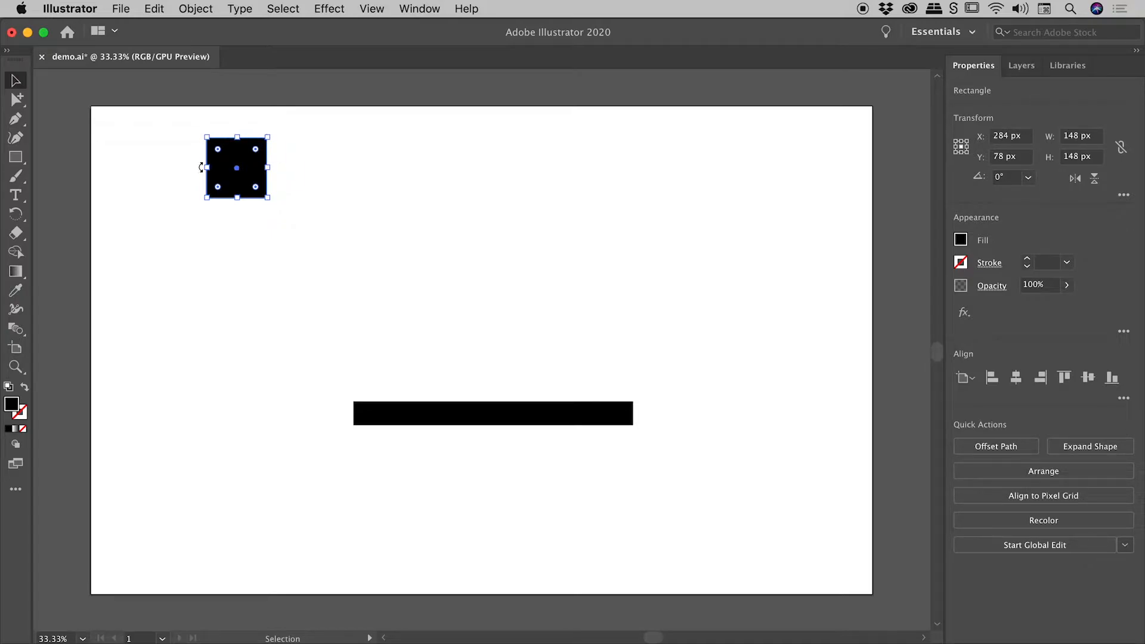
{"action": "mouse_move", "coordinate": [201, 18]}
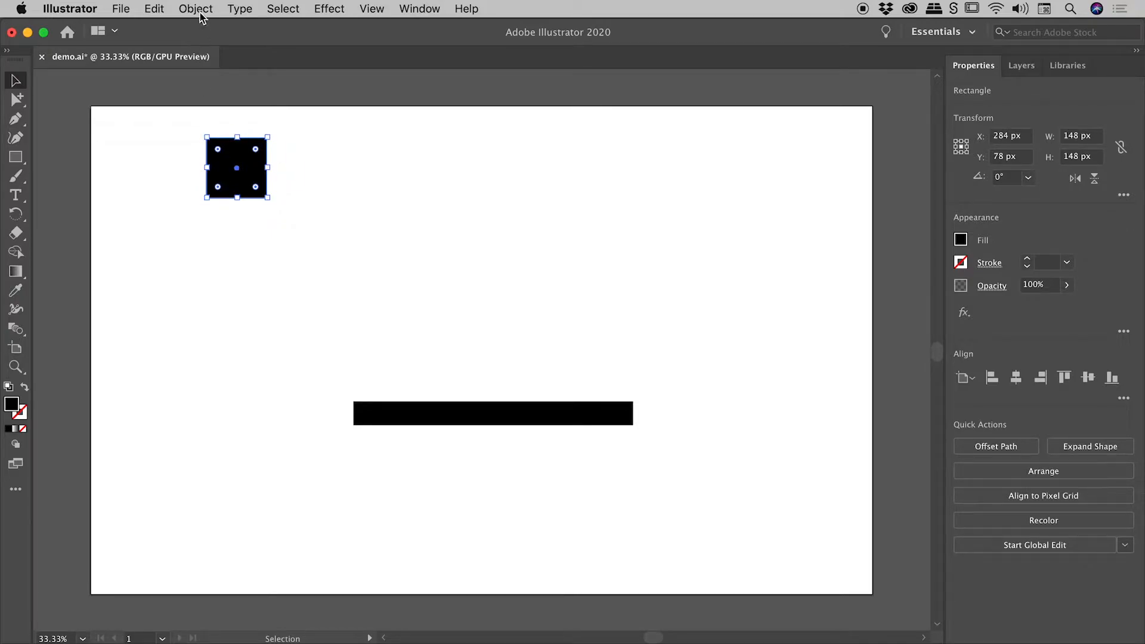
Repeat the move with Transform Again, stepping the square to X 1705 px
{"action": "left_click", "coordinate": [195, 8]}
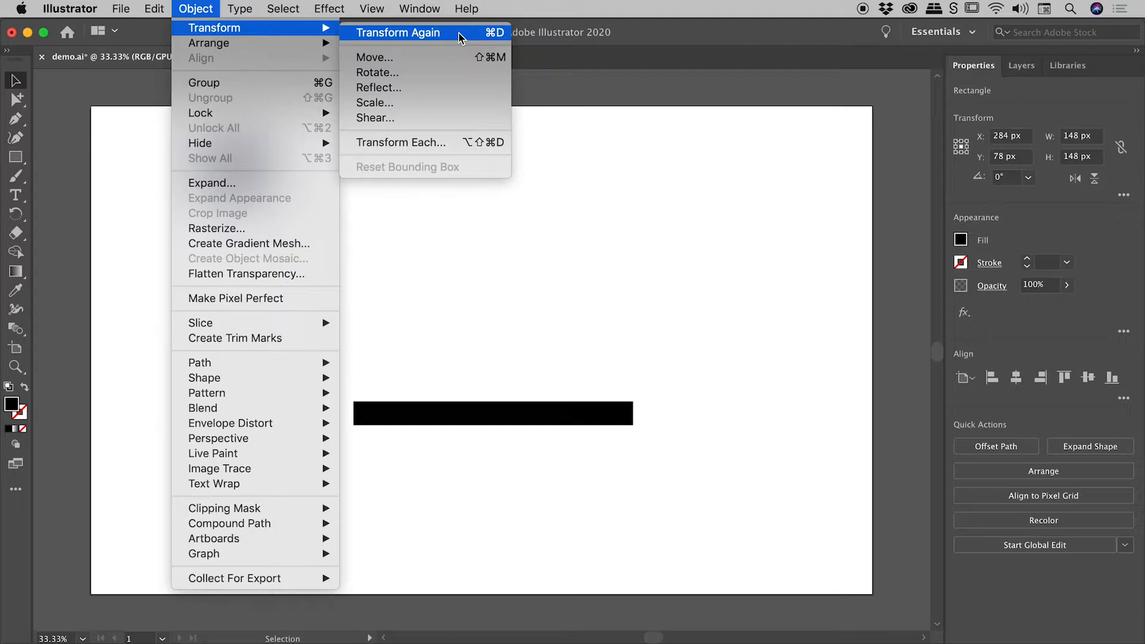
{"action": "left_click", "coordinate": [398, 32]}
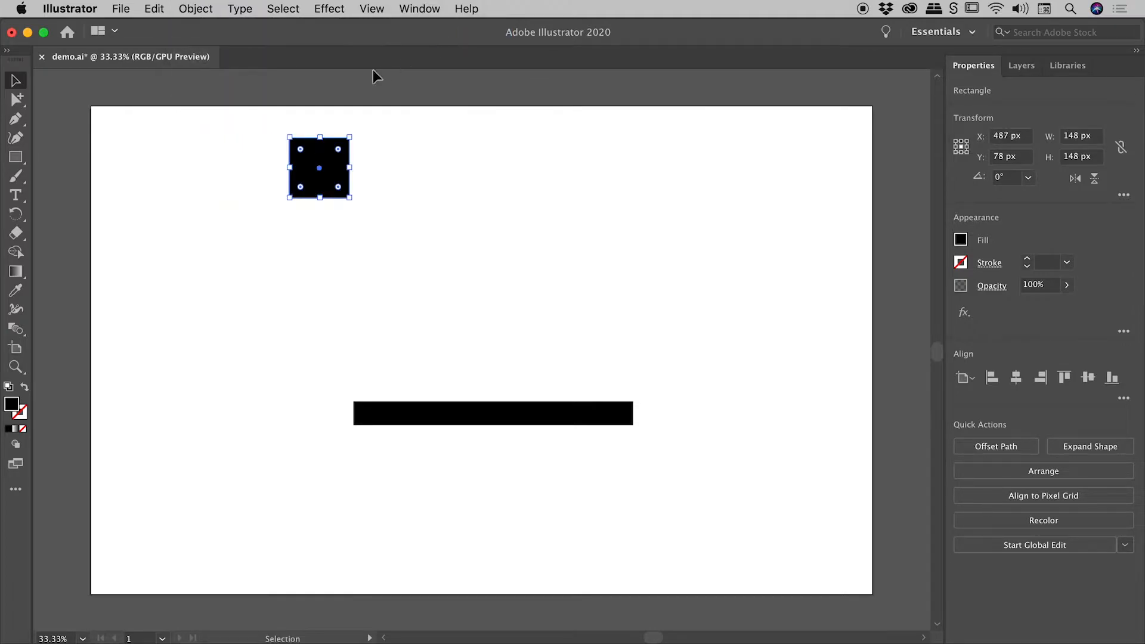
{"action": "mouse_move", "coordinate": [221, 183]}
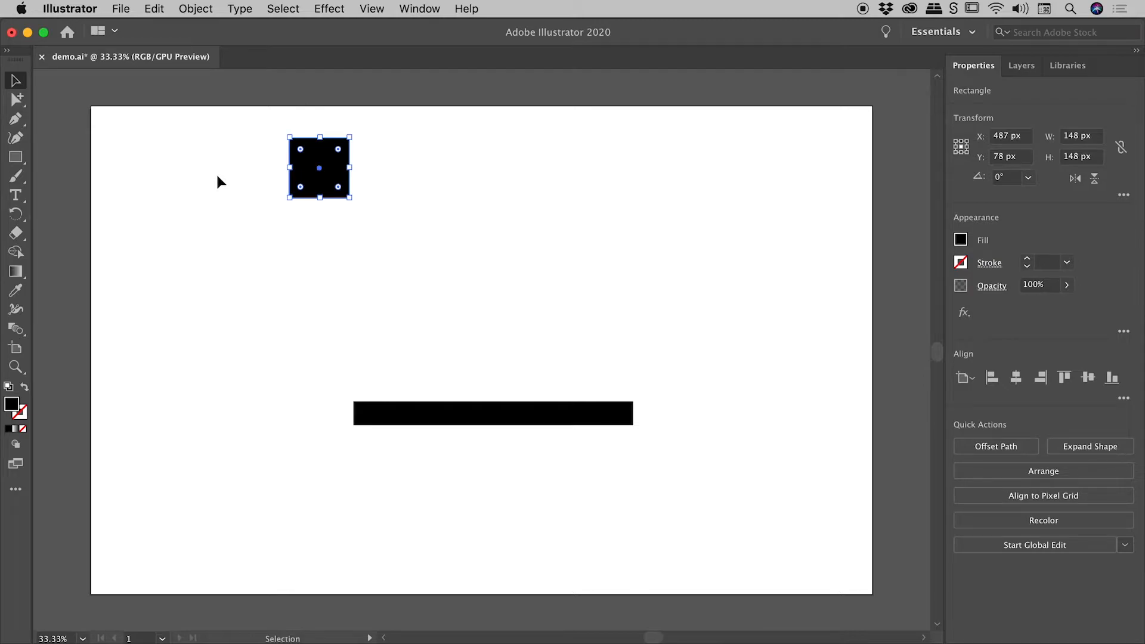
{"action": "mouse_move", "coordinate": [312, 186]}
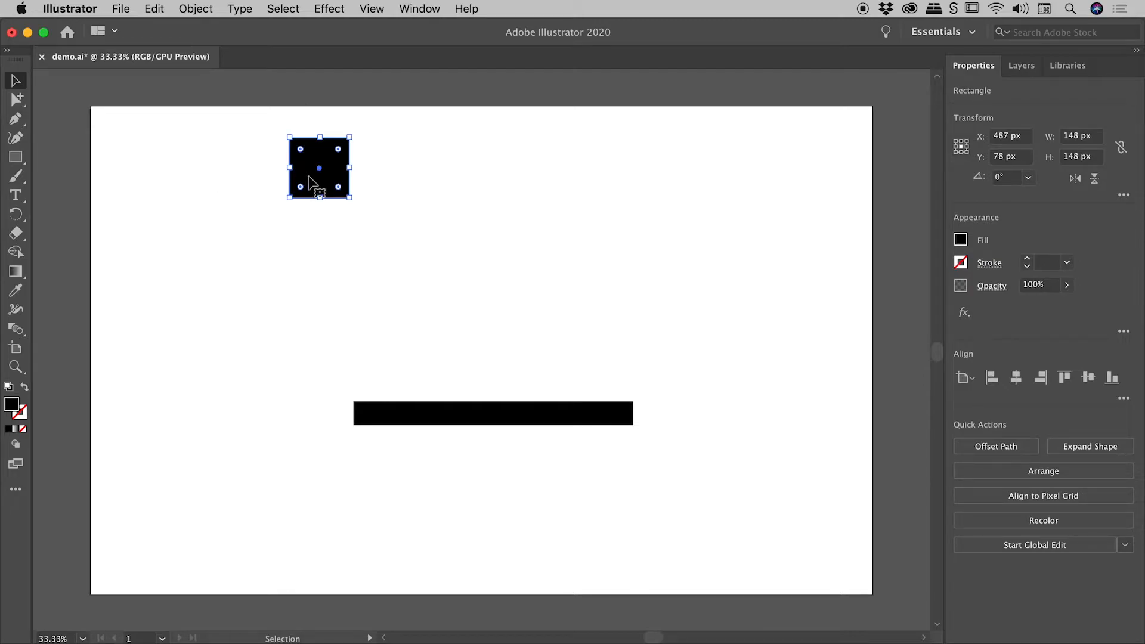
{"action": "mouse_move", "coordinate": [343, 244]}
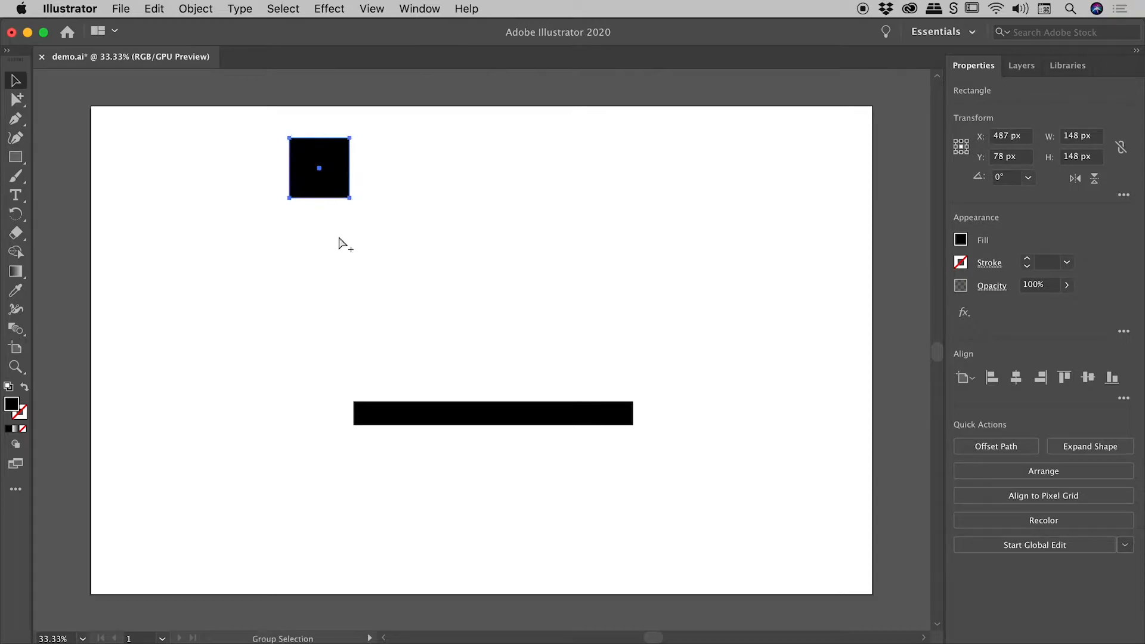
{"action": "left_click_drag", "start_coordinate": [319, 167], "coordinate": [483, 167]}
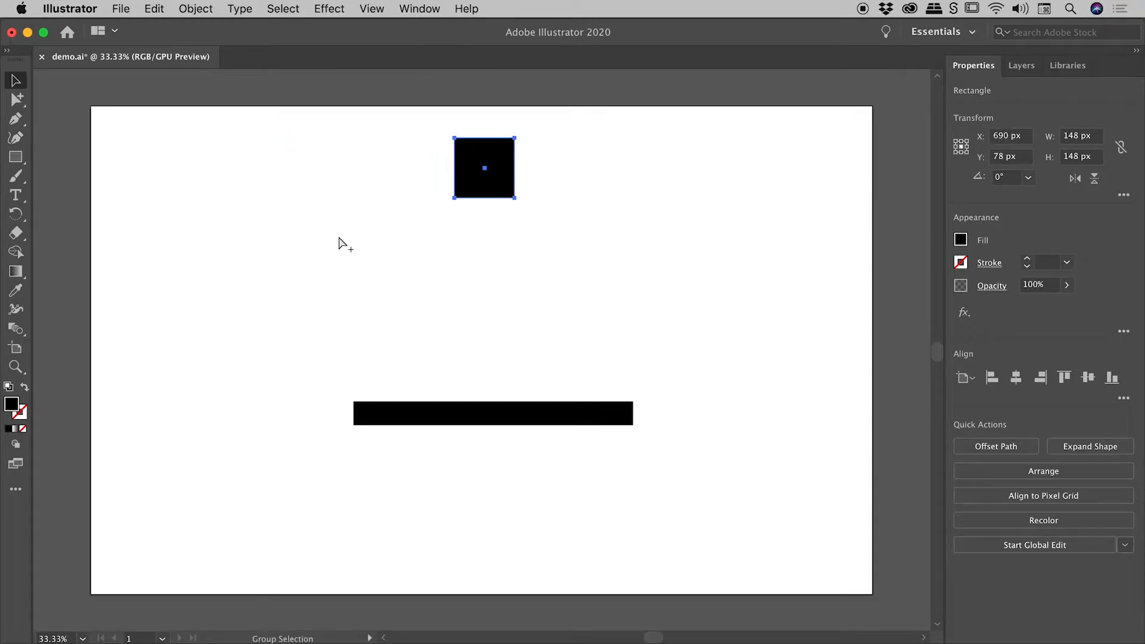
{"action": "left_click_drag", "start_coordinate": [484, 168], "coordinate": [814, 169]}
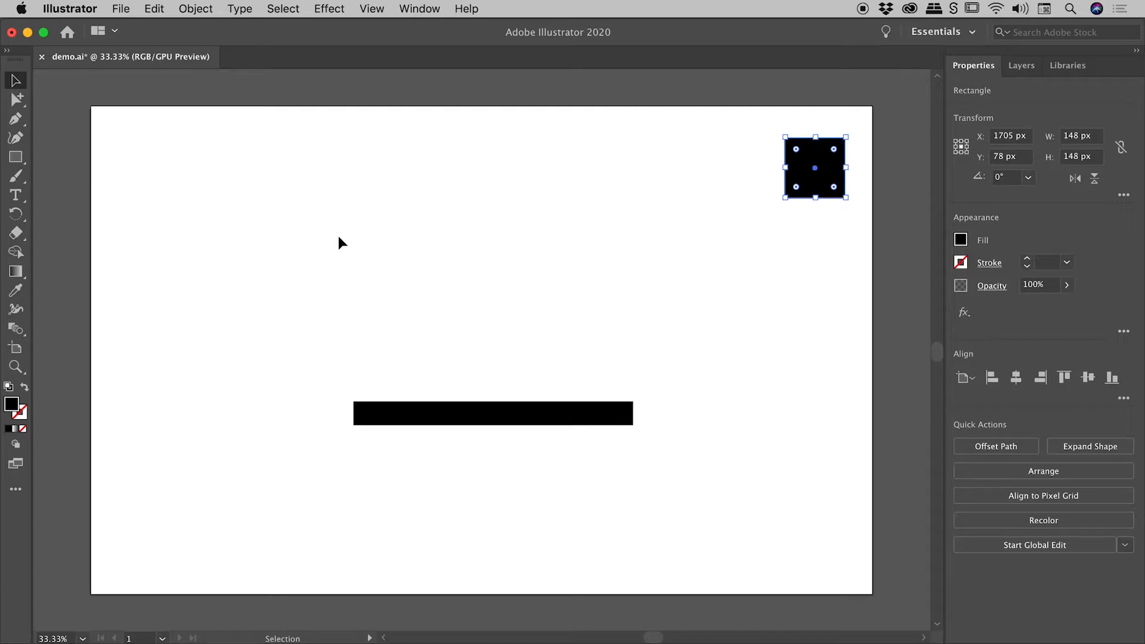
{"action": "mouse_move", "coordinate": [329, 257]}
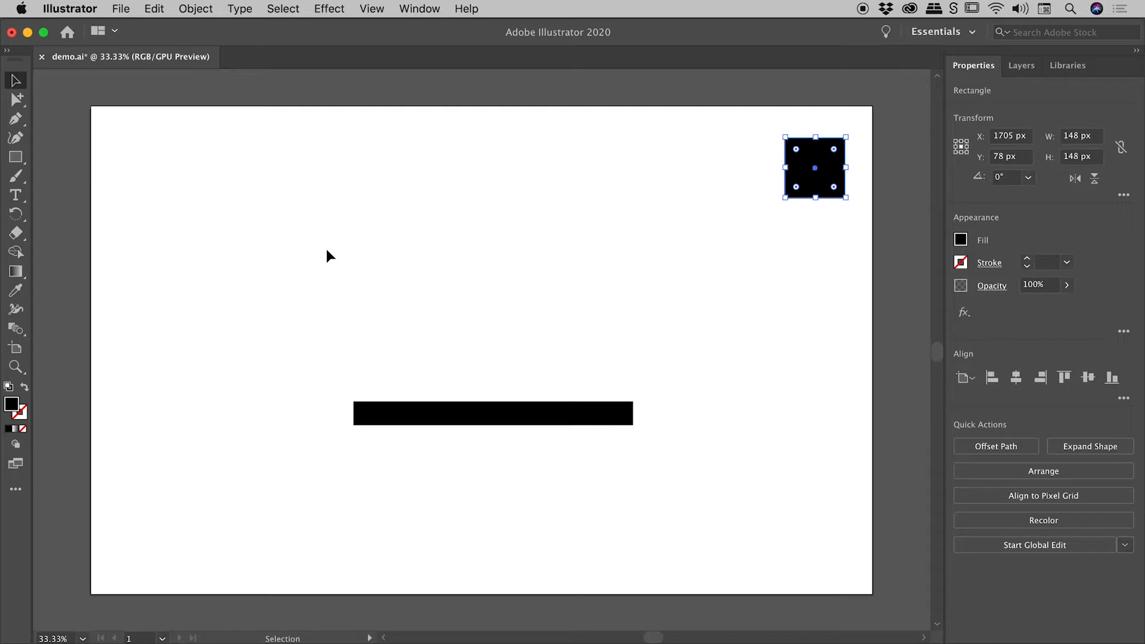
Drag the square back to the top-left and Alt-drag a copy to X 255 px
{"action": "left_click_drag", "start_coordinate": [814, 167], "coordinate": [185, 166]}
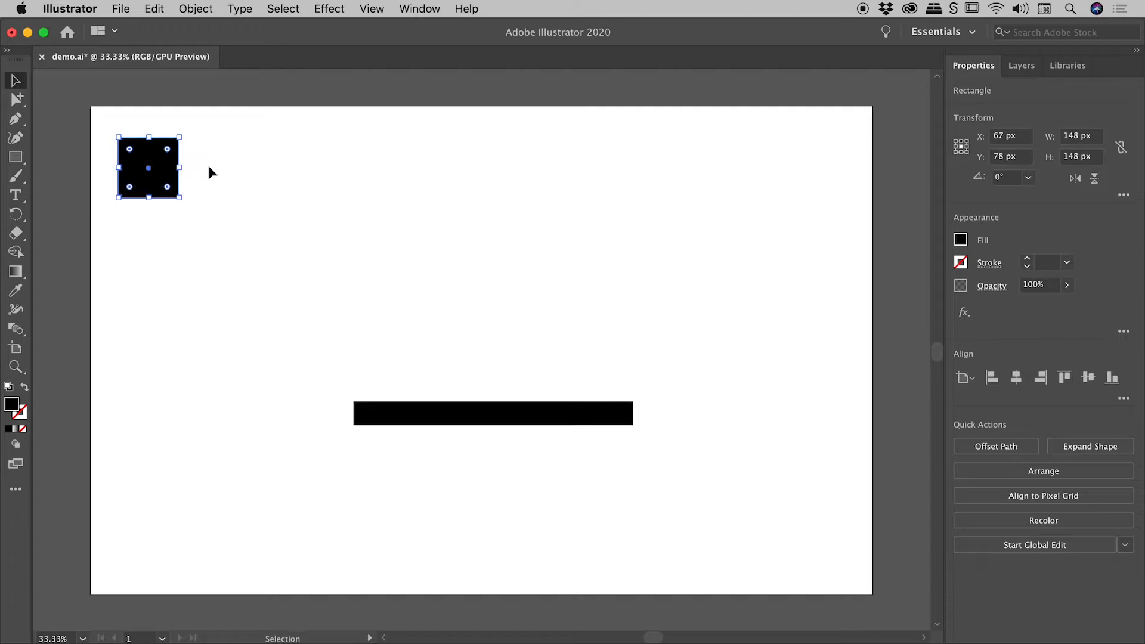
{"action": "mouse_move", "coordinate": [150, 185]}
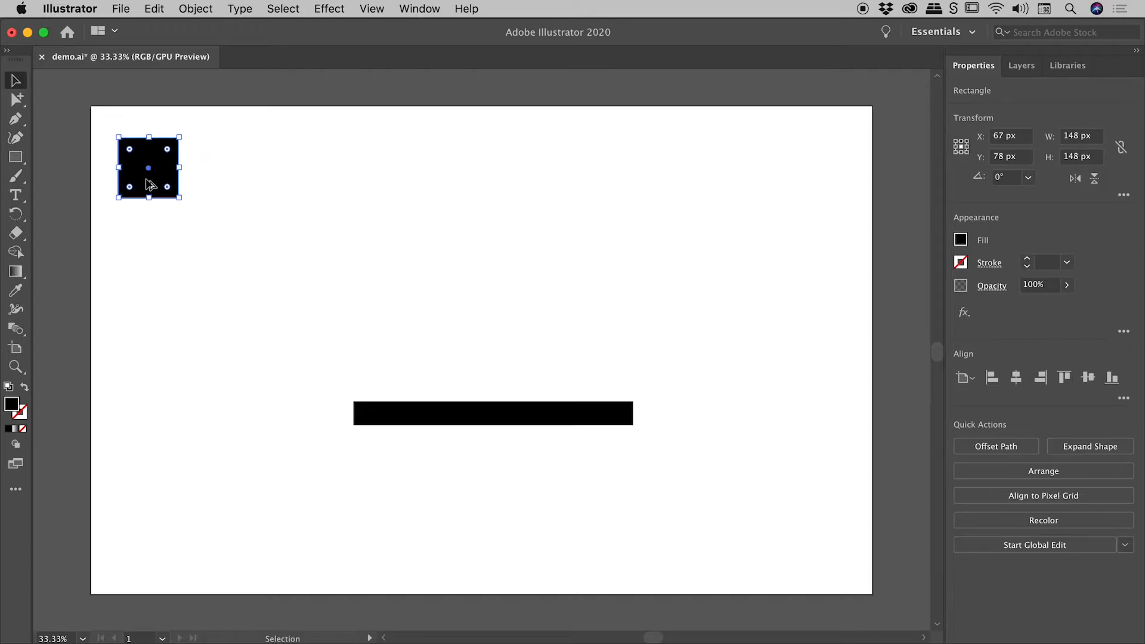
{"action": "left_click_drag", "start_coordinate": [148, 168], "coordinate": [225, 168]}
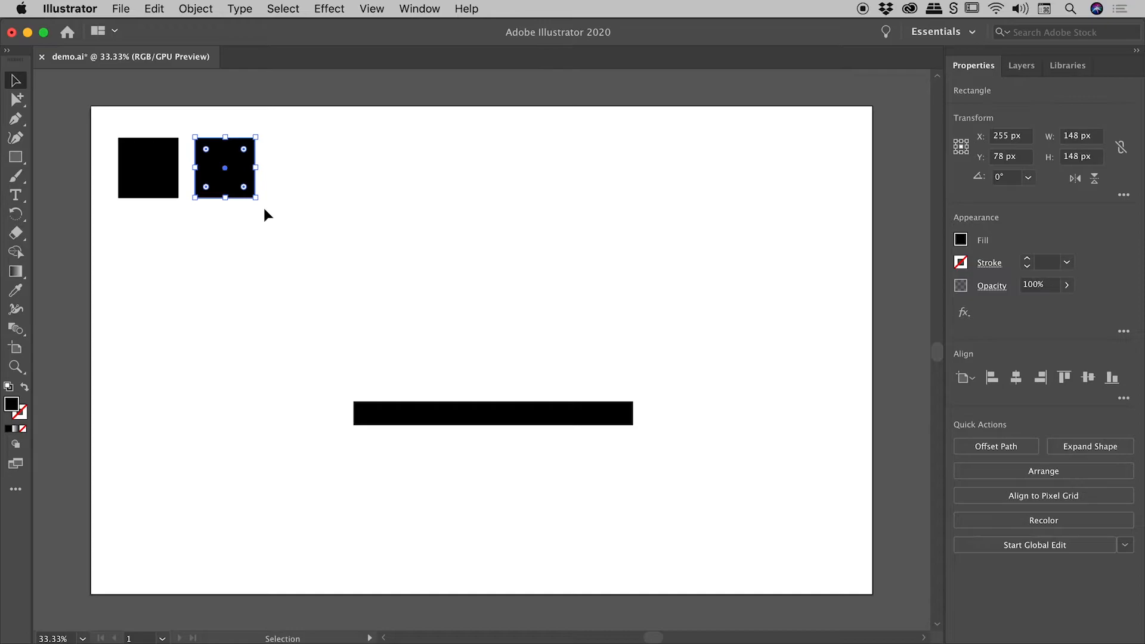
{"action": "mouse_move", "coordinate": [260, 144]}
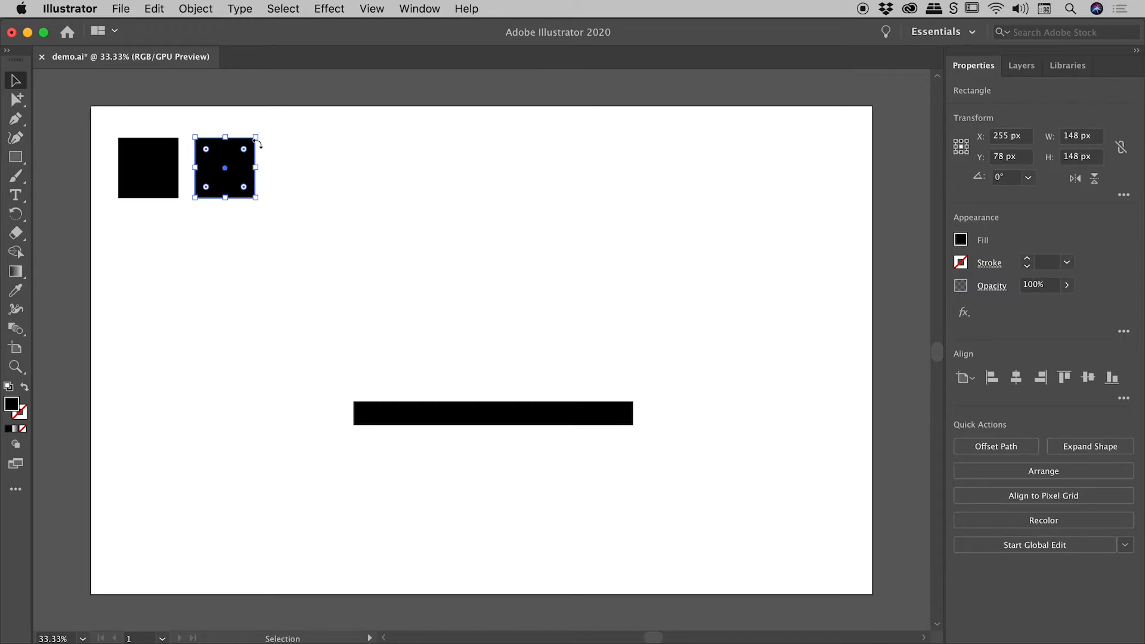
{"action": "mouse_move", "coordinate": [250, 250]}
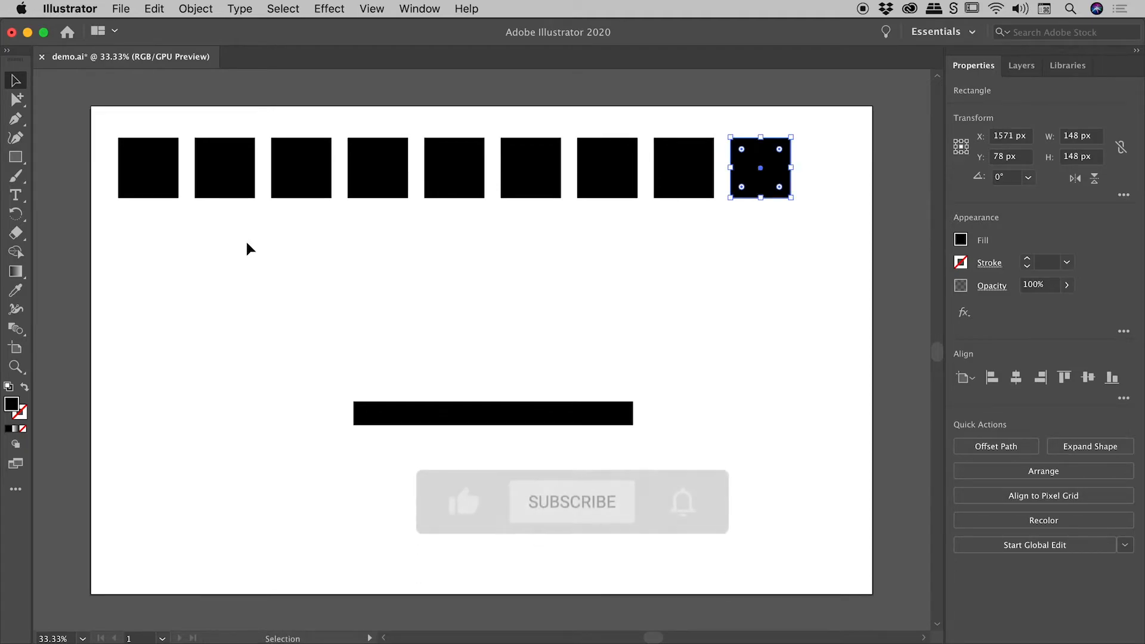
{"action": "left_click", "coordinate": [572, 502]}
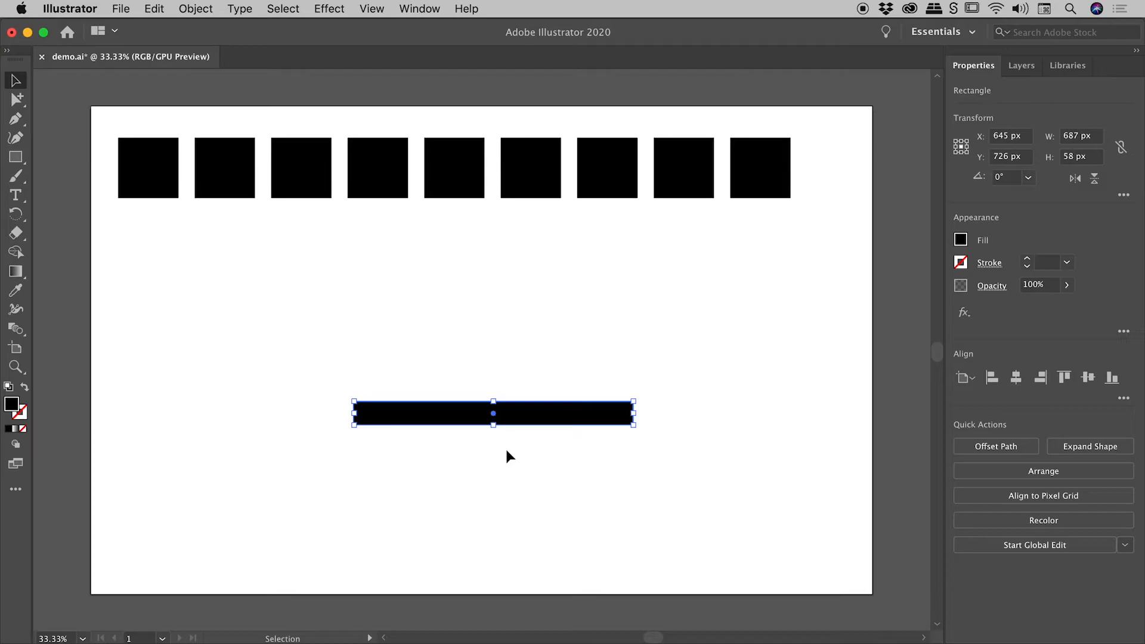
{"action": "mouse_move", "coordinate": [393, 400]}
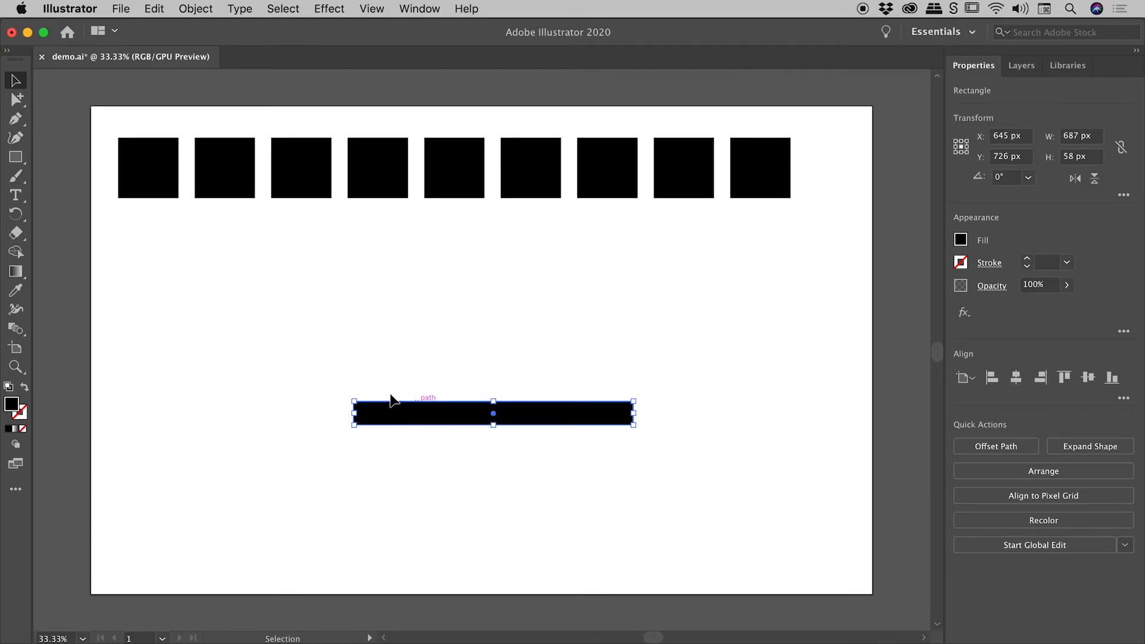
{"action": "mouse_move", "coordinate": [16, 214]}
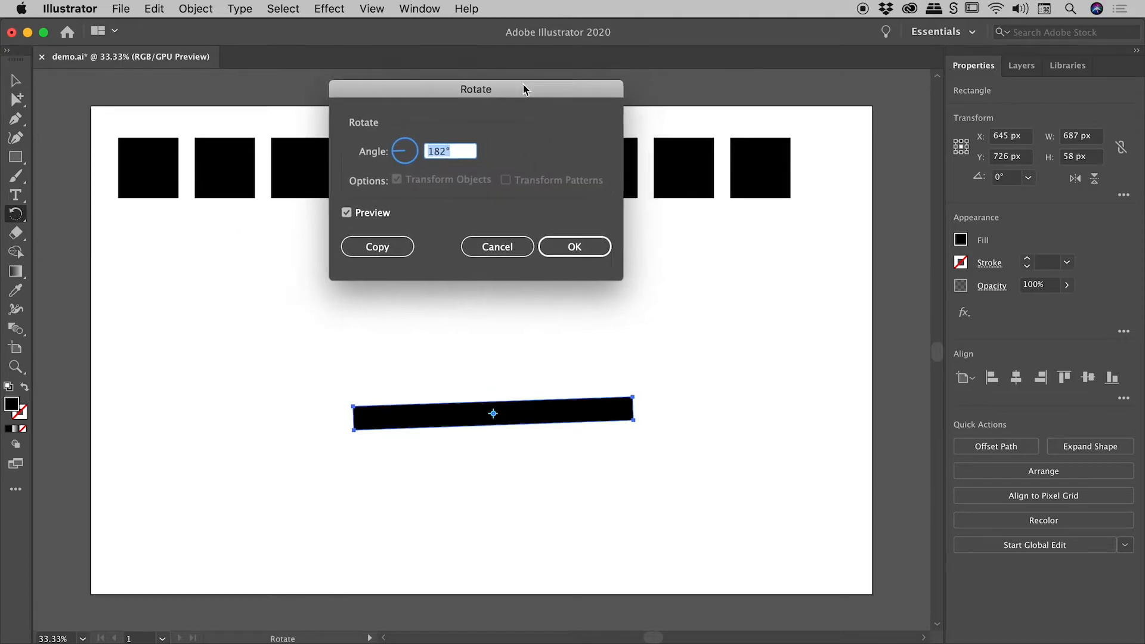
Move the Rotate dialog aside and preview a 30° rotation of the bar
{"action": "left_click_drag", "start_coordinate": [475, 89], "coordinate": [520, 86]}
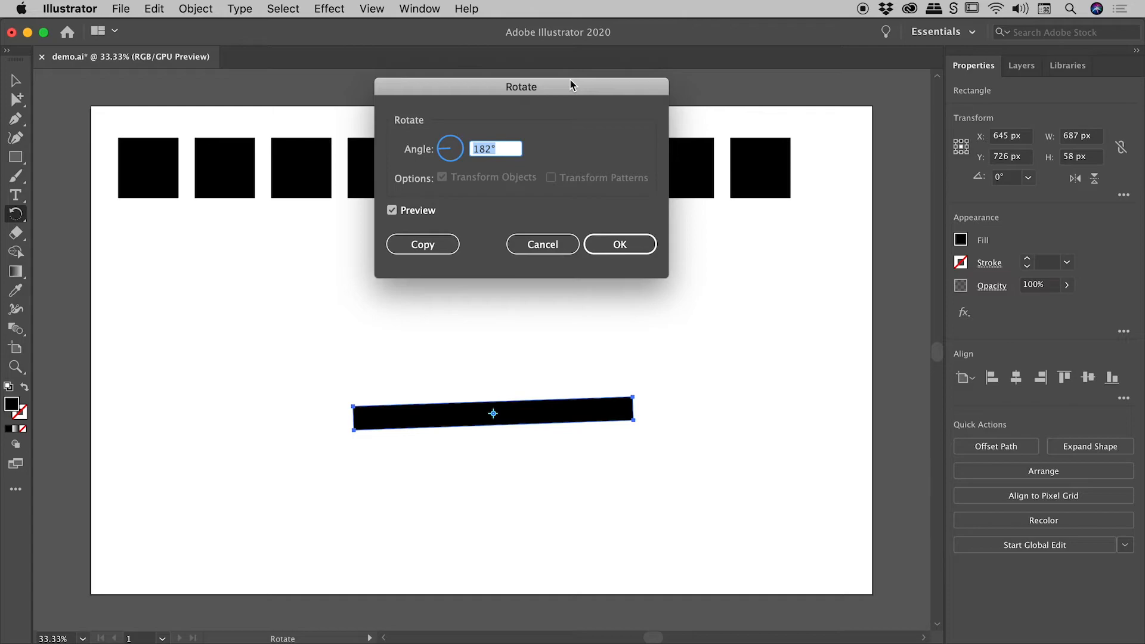
{"action": "mouse_move", "coordinate": [448, 147]}
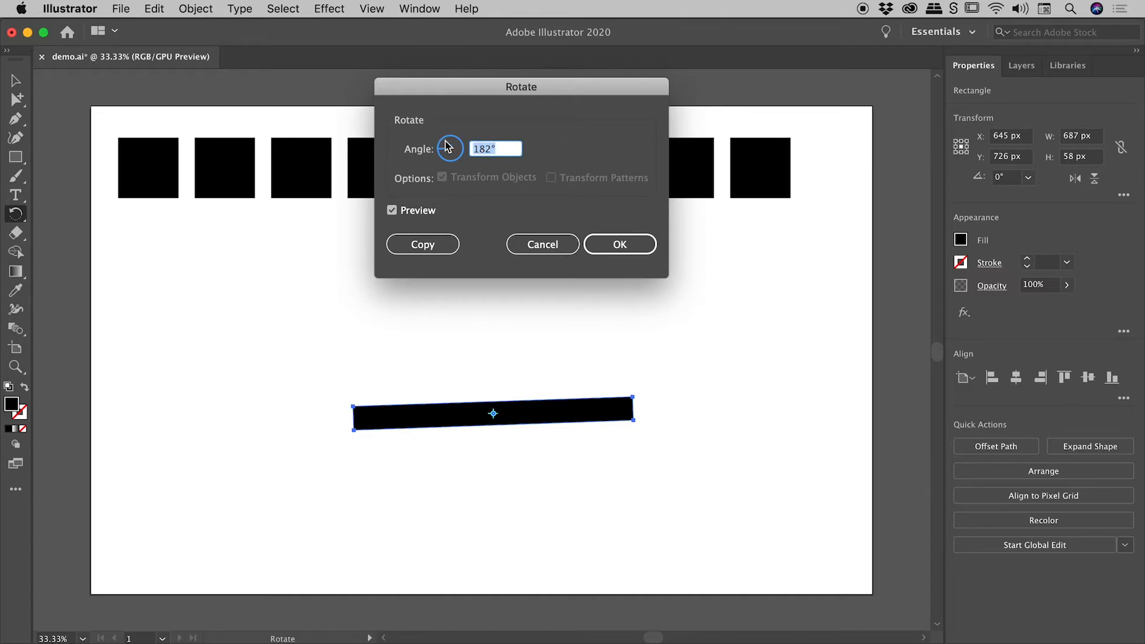
{"action": "type", "text": "30°"}
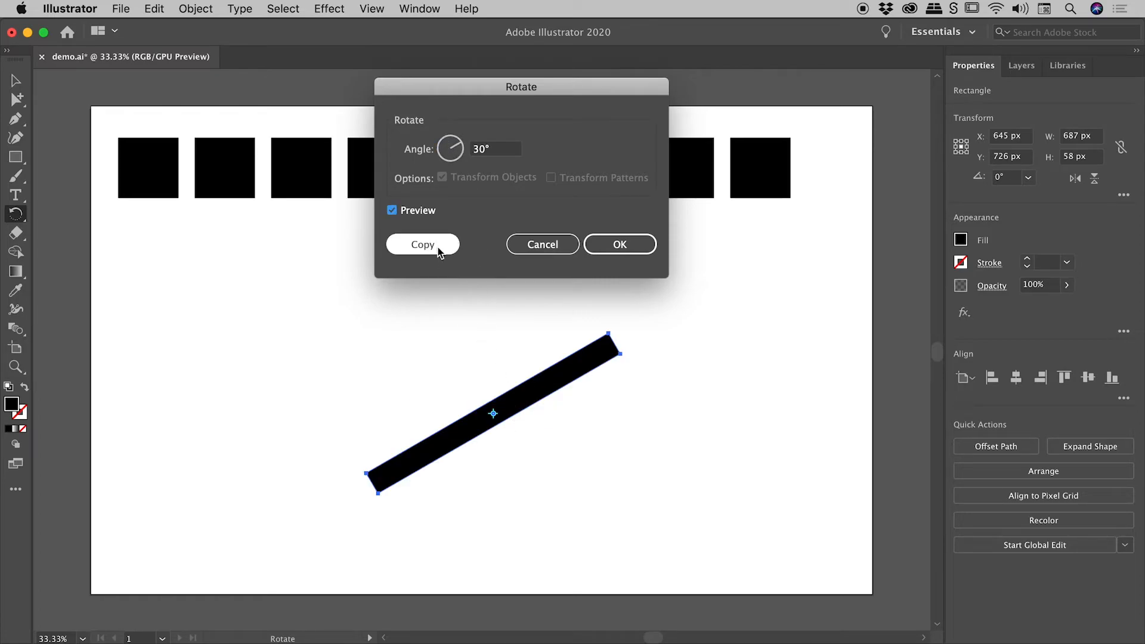
{"action": "mouse_move", "coordinate": [420, 218]}
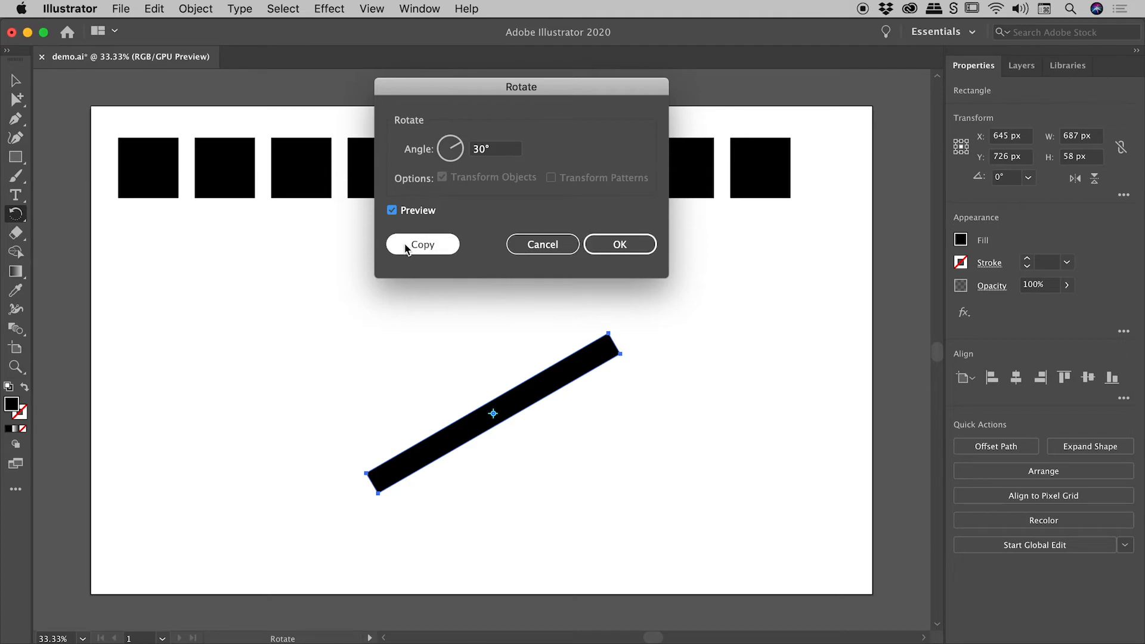
Make a 30° rotated copy of the bar and repeat it into twelve spokes
{"action": "left_click", "coordinate": [422, 244]}
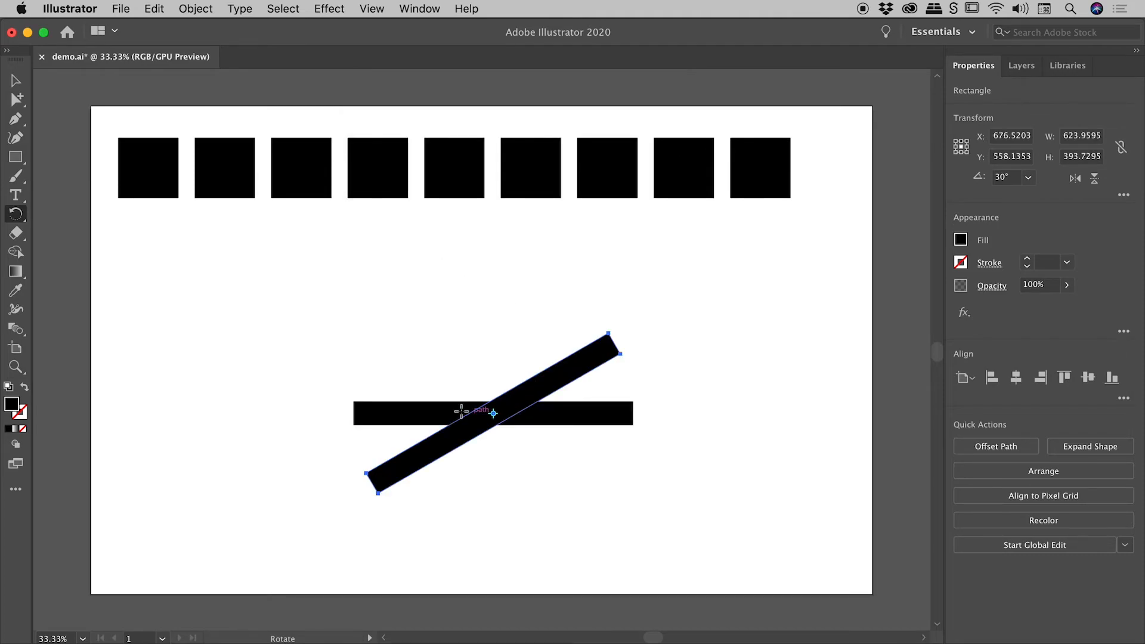
{"action": "mouse_move", "coordinate": [566, 368]}
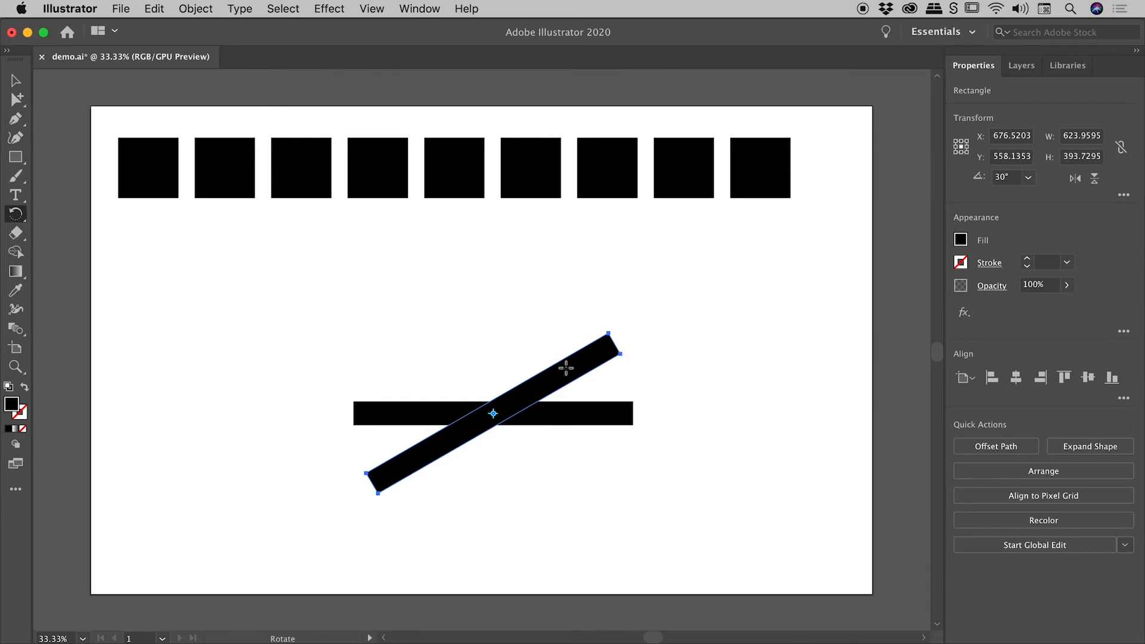
{"action": "mouse_move", "coordinate": [703, 364]}
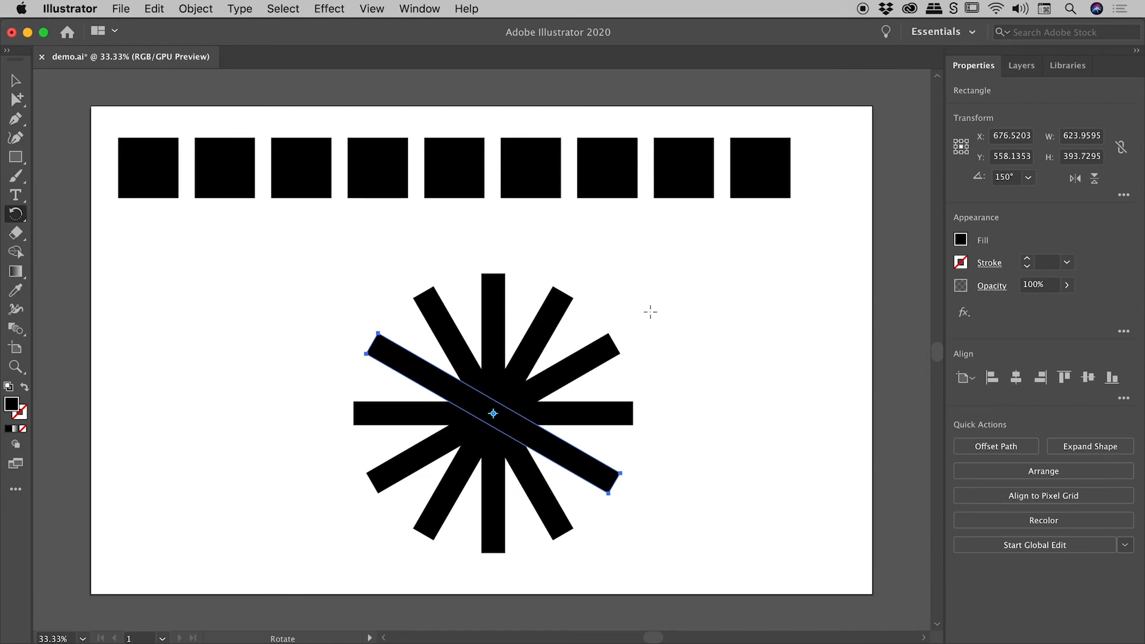
{"action": "left_click", "coordinate": [195, 9]}
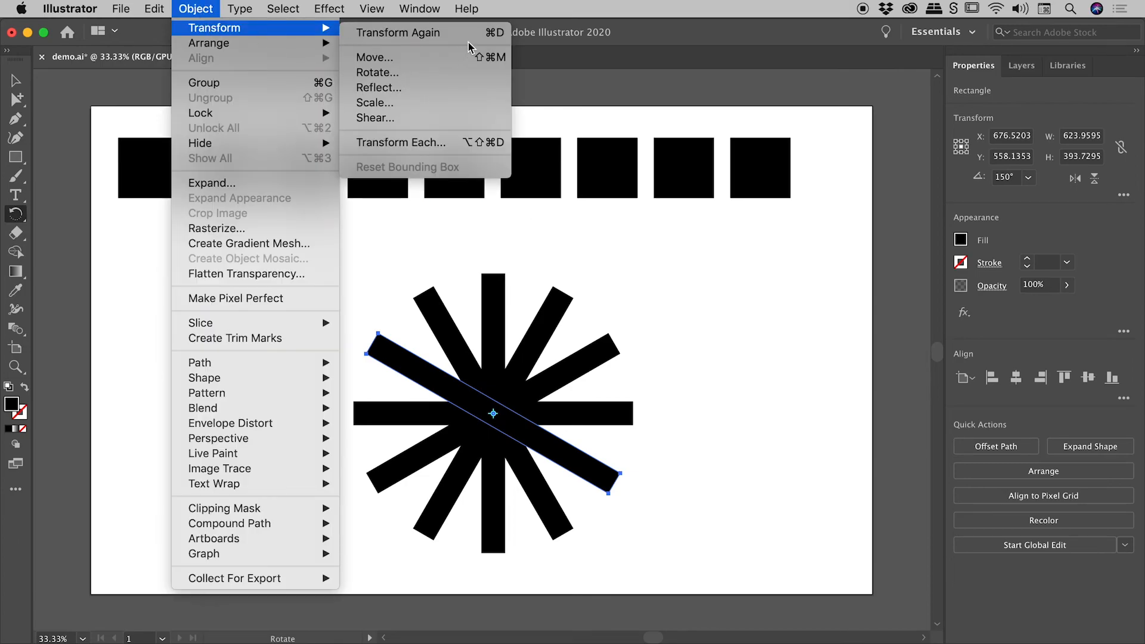